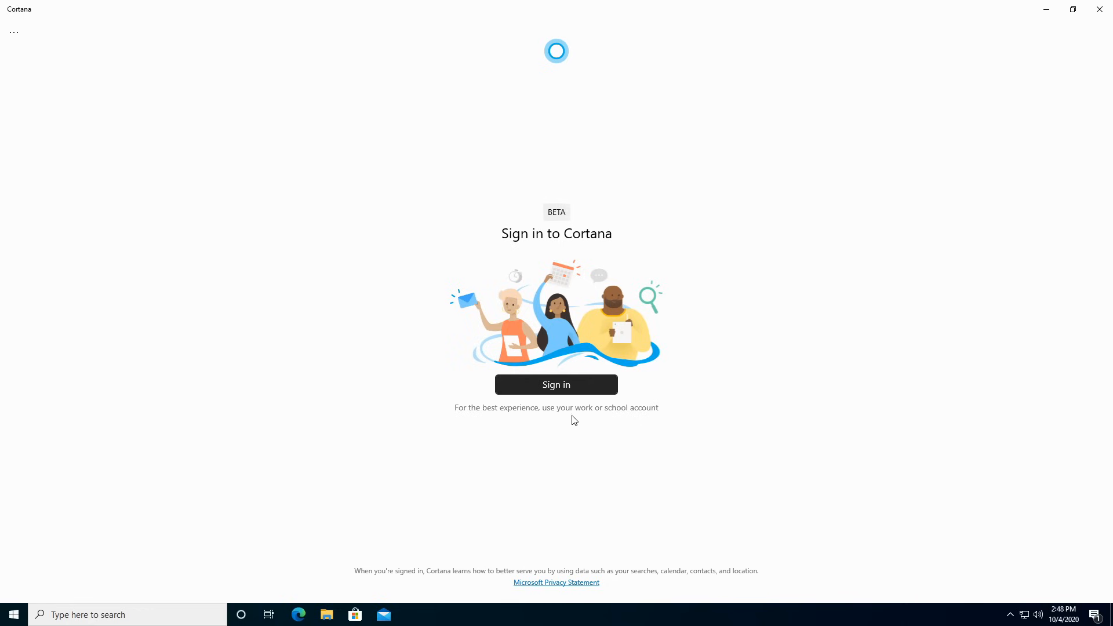
Step: Turn on Tablet mode from the Action Center, showing full-screen Start tiles and notifications
{"action": "left_click", "coordinate": [1074, 9]}
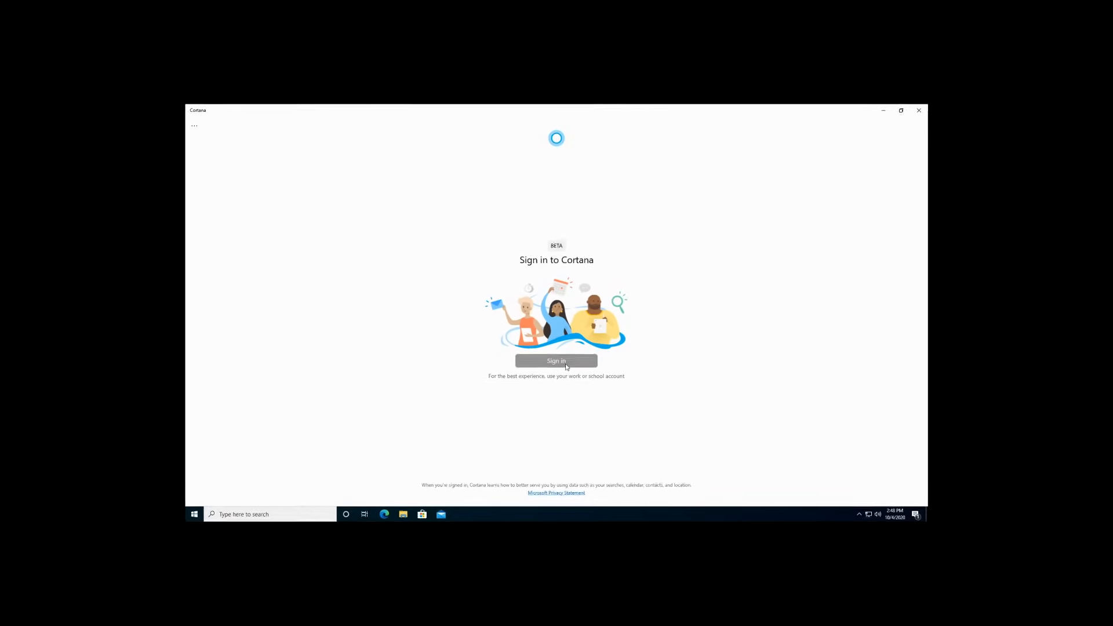
{"action": "left_click", "coordinate": [919, 110]}
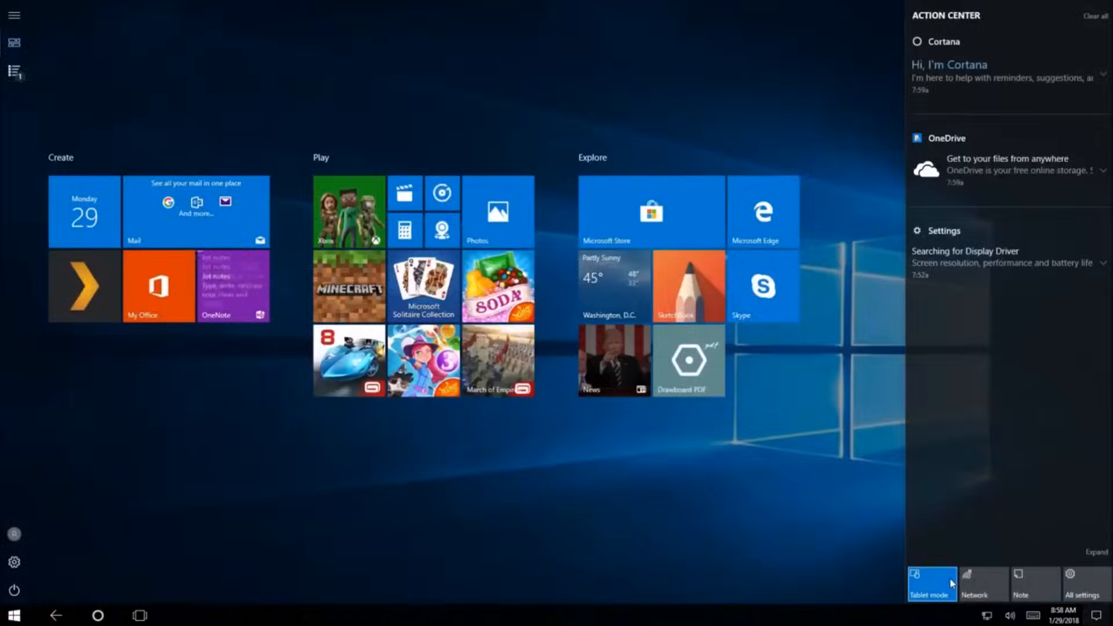
{"action": "left_click", "coordinate": [931, 583]}
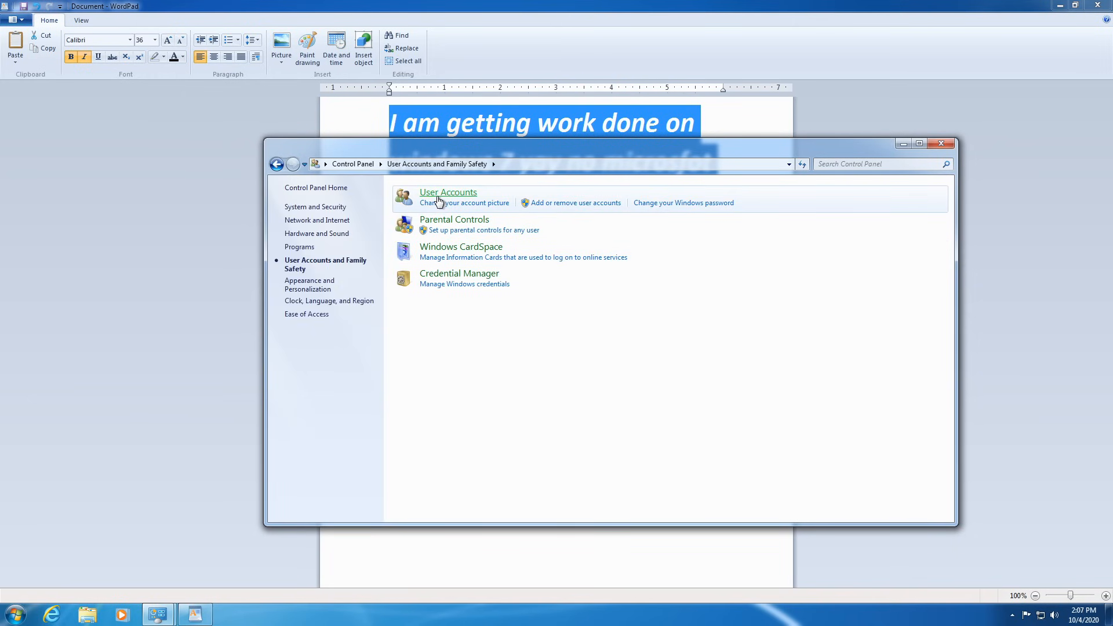
Step: View User Accounts, then switch to the Control Panel window showing the category overview
{"action": "left_click", "coordinate": [447, 193]}
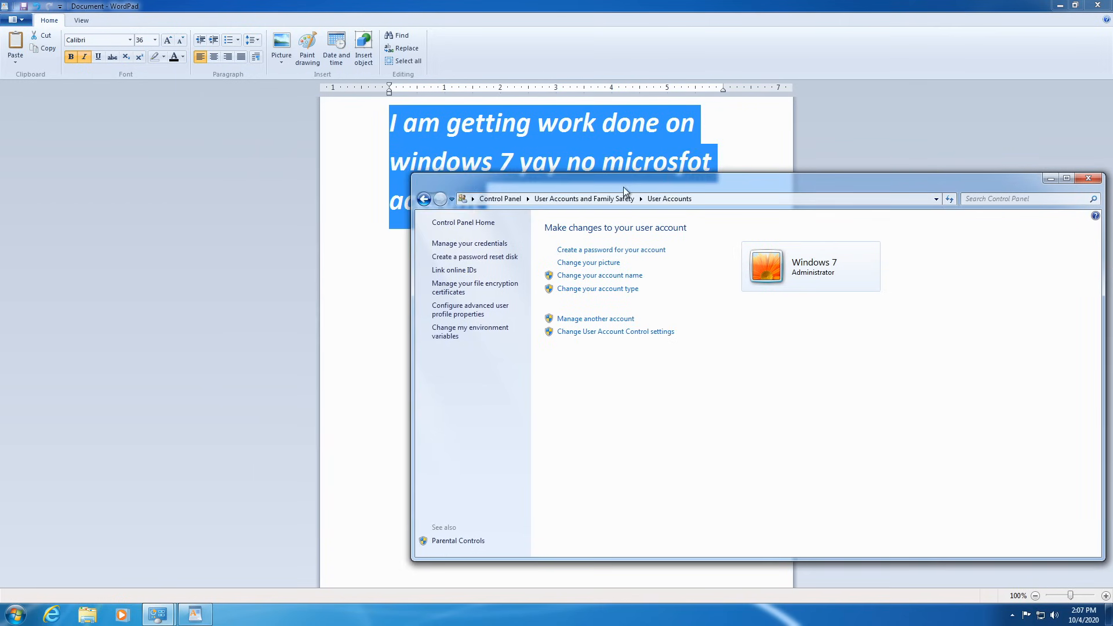
{"action": "mouse_move", "coordinate": [159, 615]}
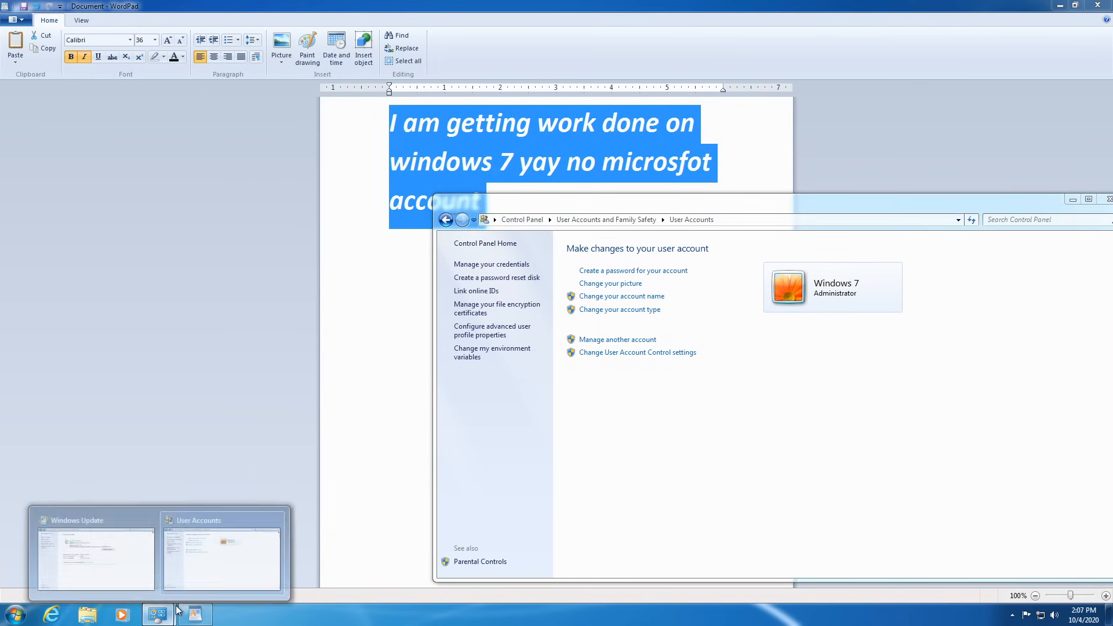
{"action": "left_click", "coordinate": [93, 550]}
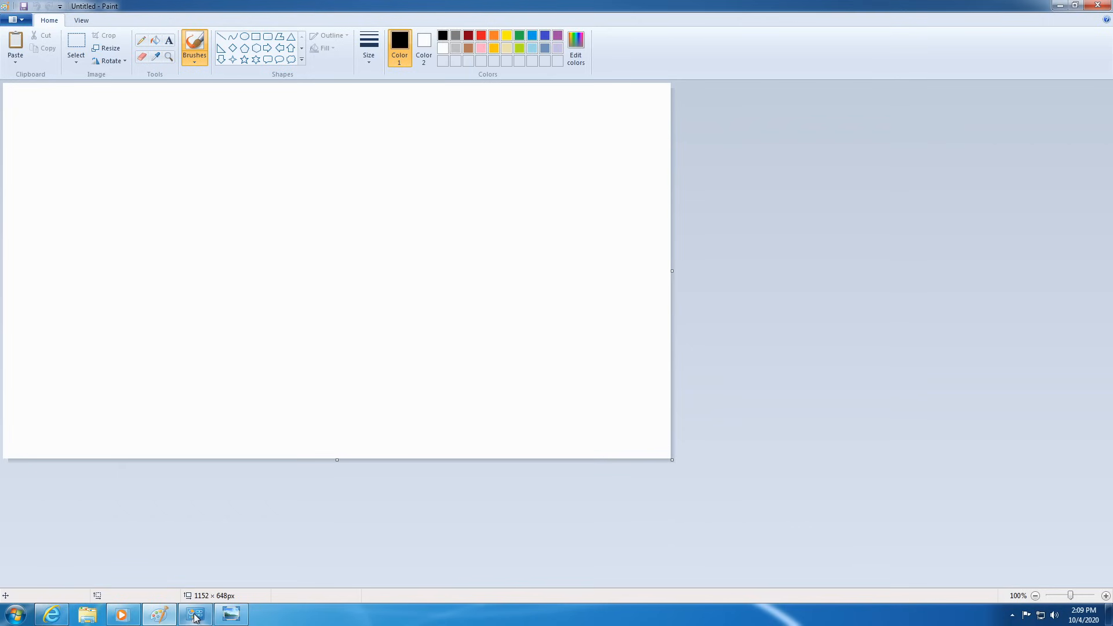
{"action": "left_click", "coordinate": [230, 613]}
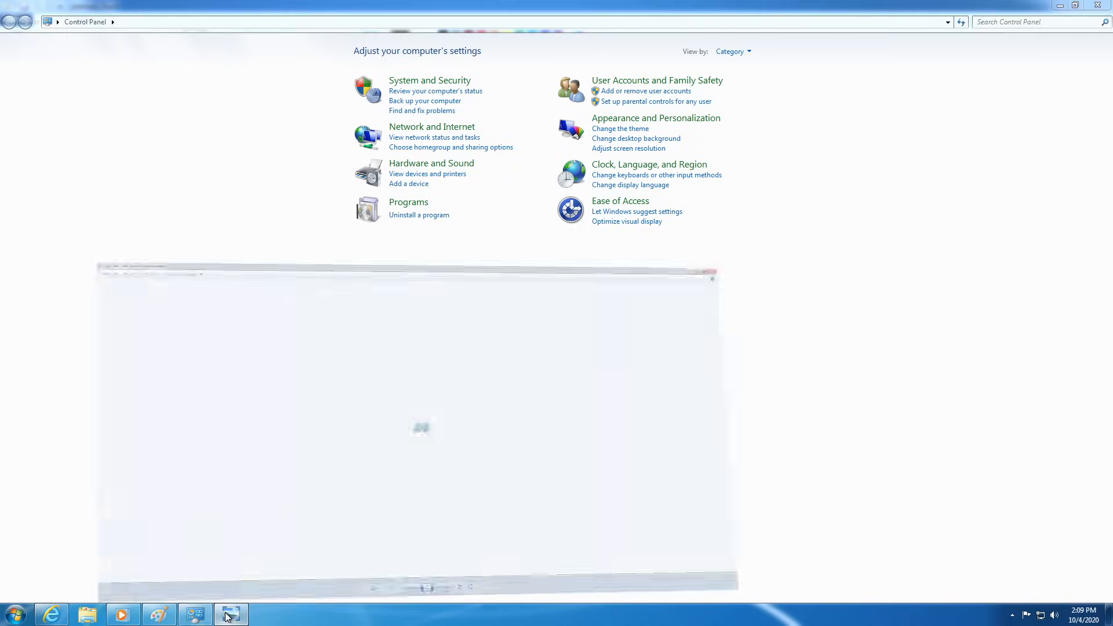
{"action": "left_click", "coordinate": [230, 613]}
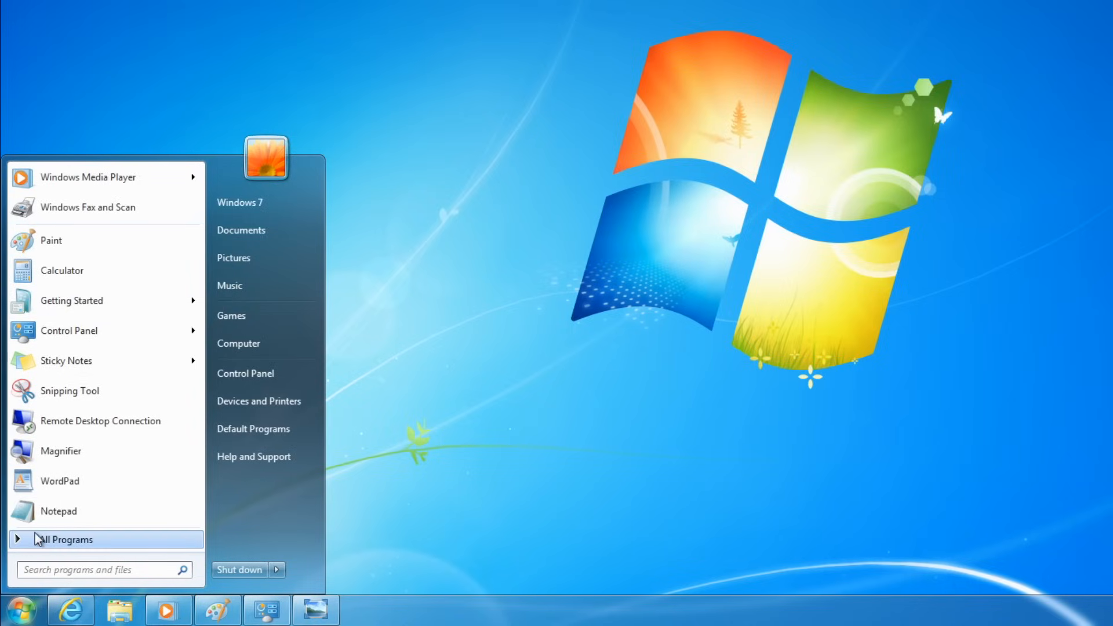
Step: Remove Internet Explorer from the Start menu's recent programs and show All Programs
{"action": "left_click", "coordinate": [69, 539]}
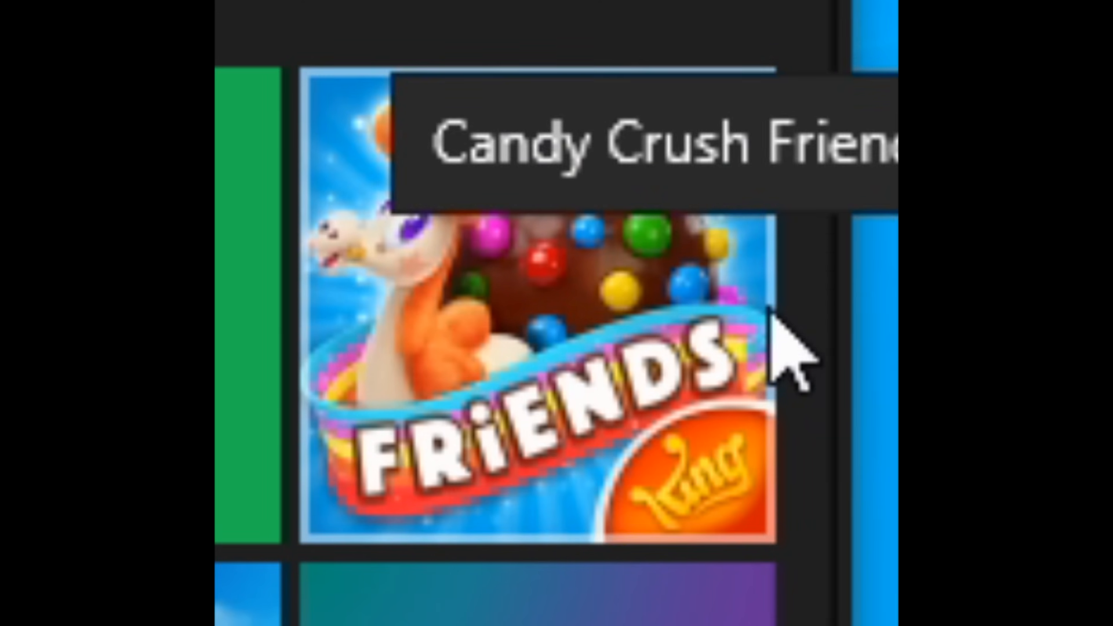
{"action": "left_click", "coordinate": [19, 608]}
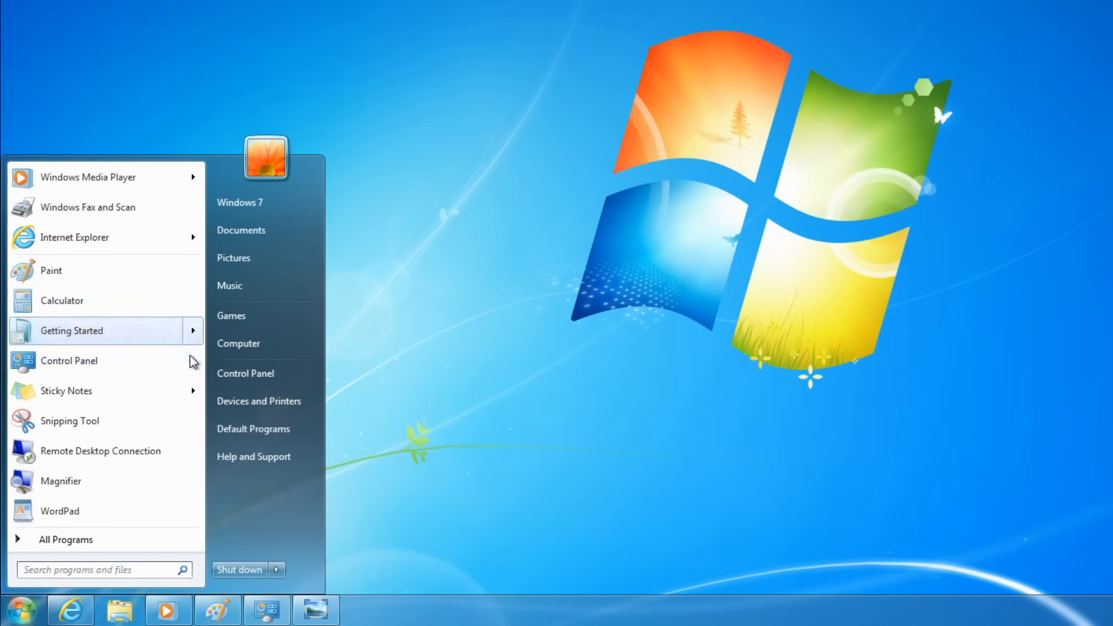
{"action": "right_click", "coordinate": [75, 236]}
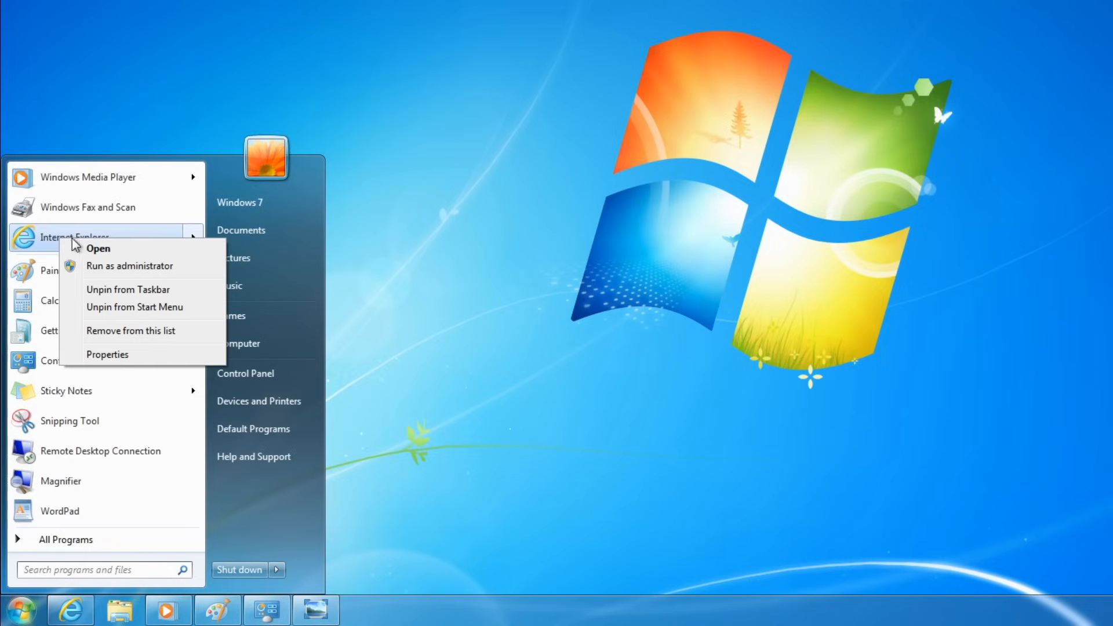
{"action": "left_click", "coordinate": [132, 331]}
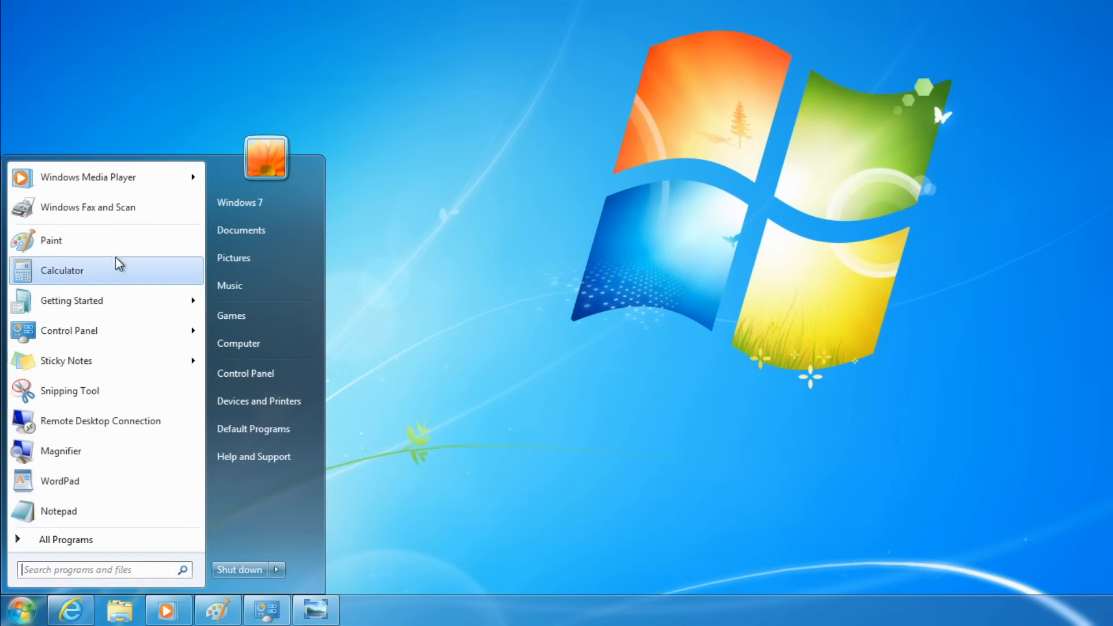
{"action": "left_click", "coordinate": [65, 539]}
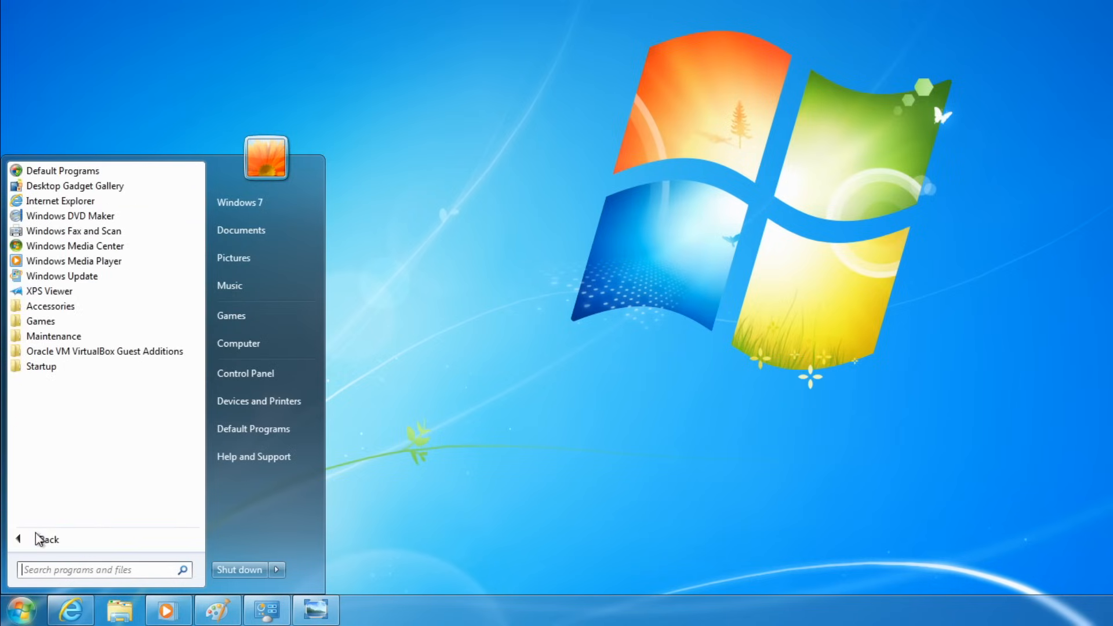
{"action": "mouse_move", "coordinate": [99, 292]}
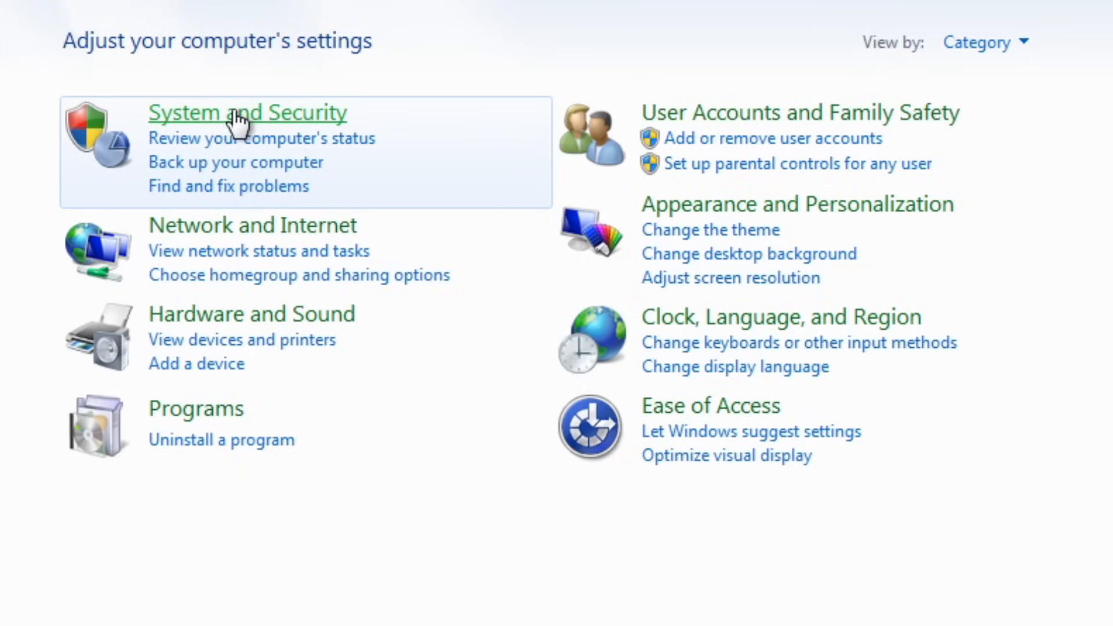
{"action": "mouse_move", "coordinate": [271, 277]}
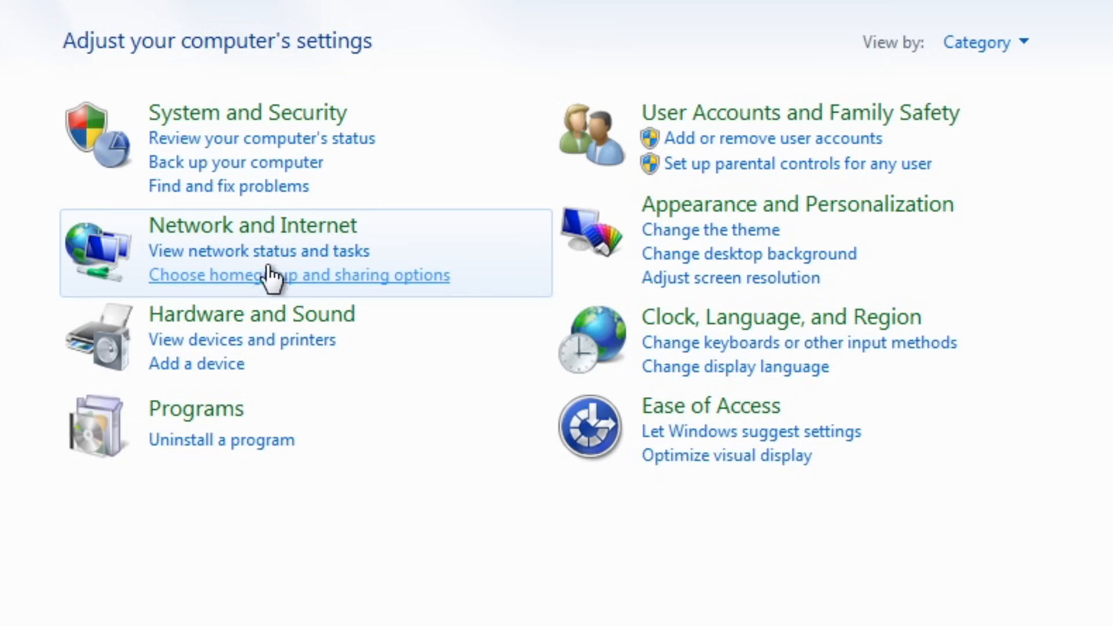
{"action": "mouse_move", "coordinate": [216, 412]}
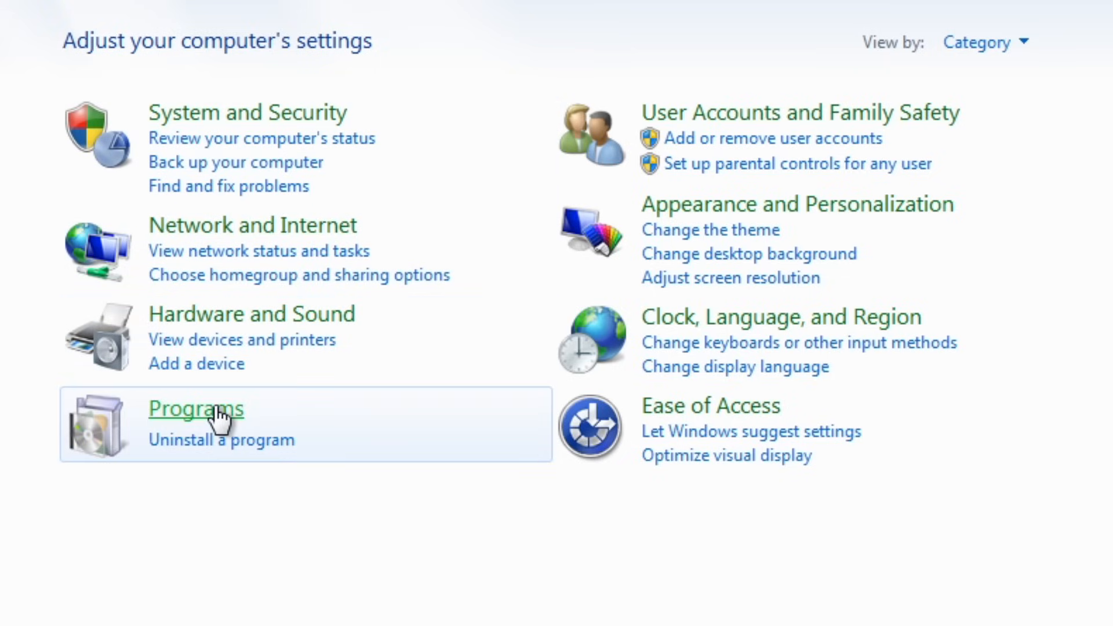
{"action": "mouse_move", "coordinate": [724, 167]}
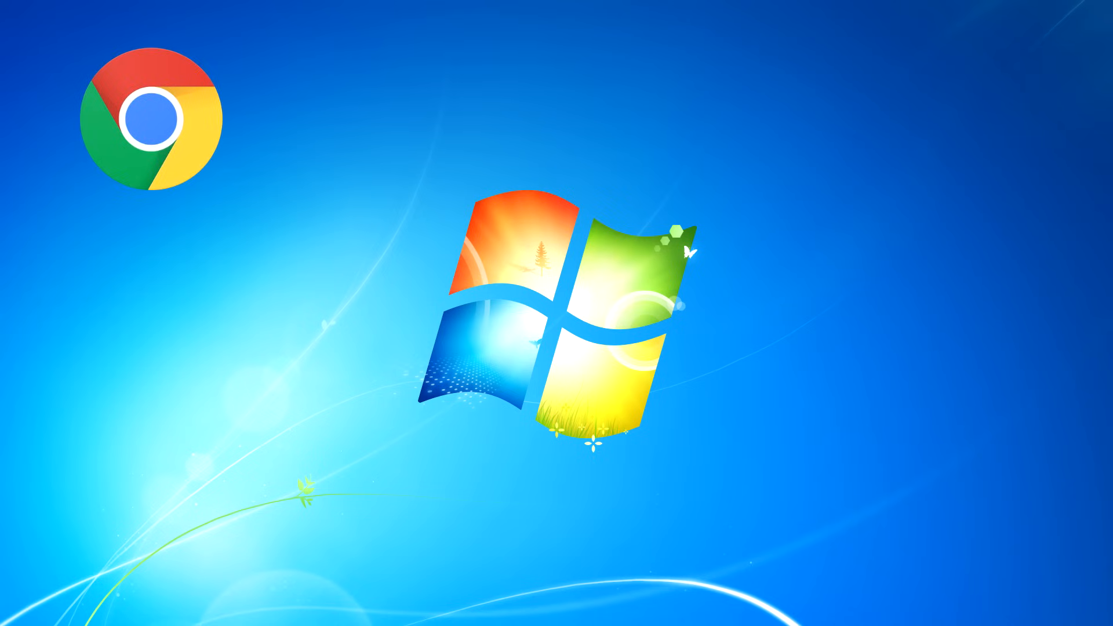
{"action": "double_click", "coordinate": [161, 118]}
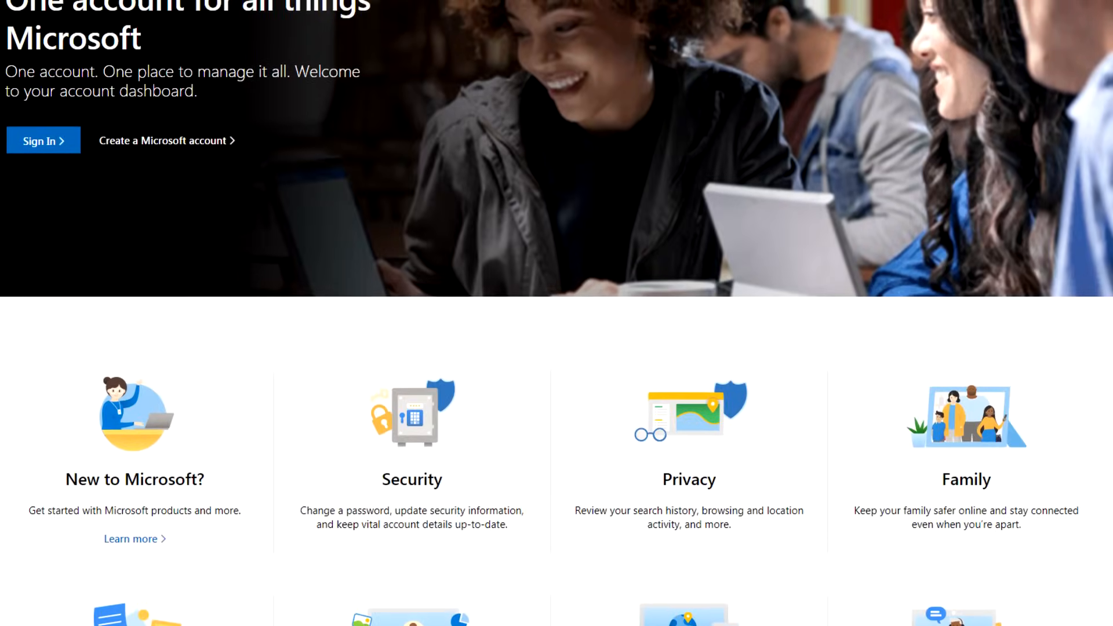
{"action": "scroll", "scroll_direction": "up", "scroll_amount": 3}
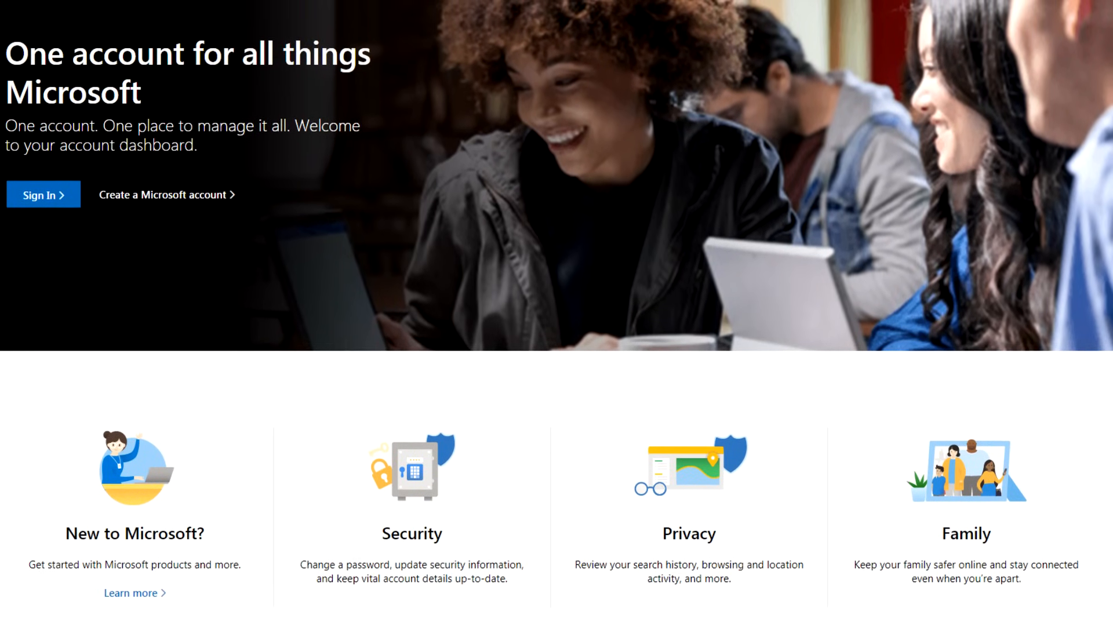
{"action": "scroll", "scroll_direction": "down", "scroll_amount": 3}
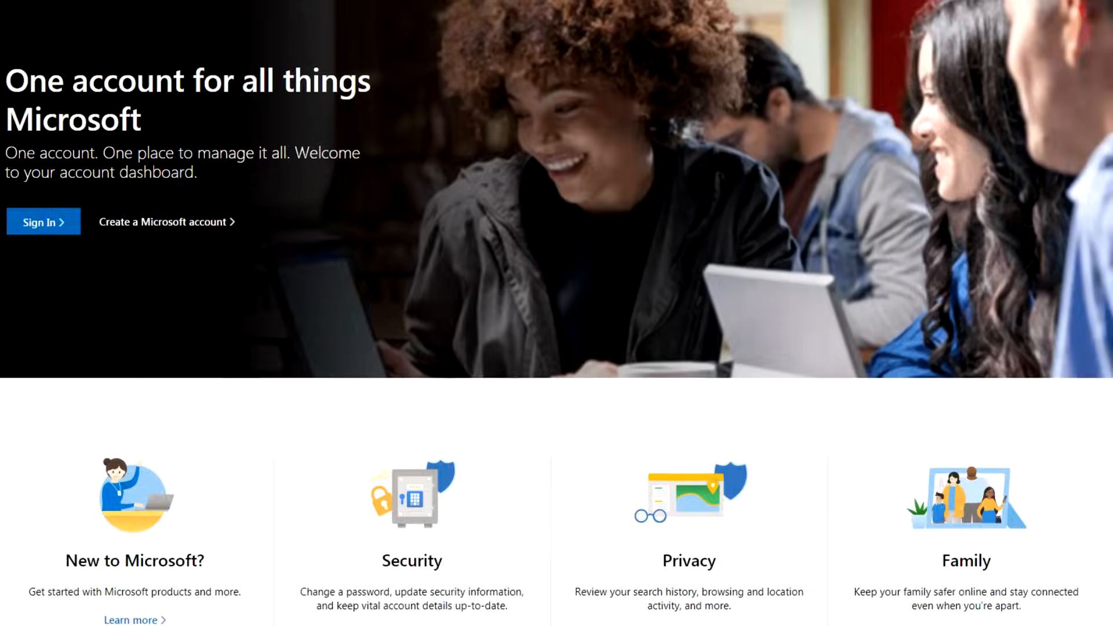